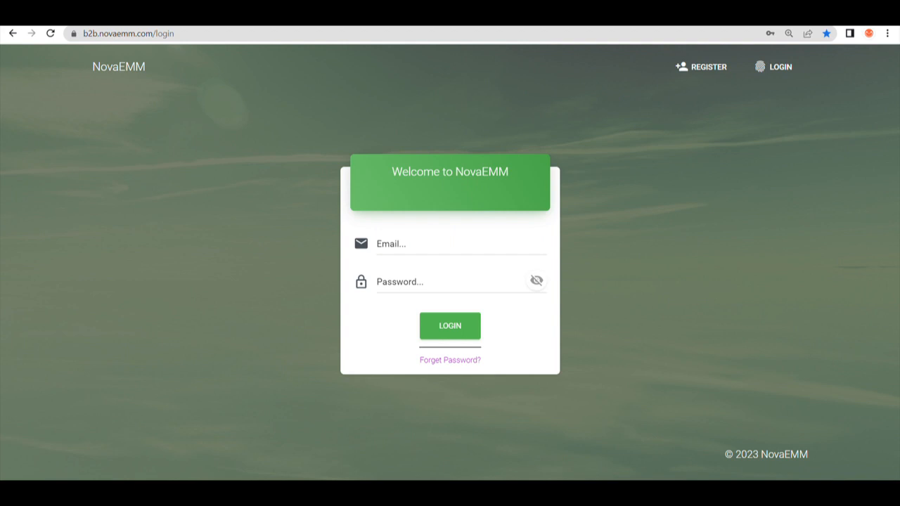
Step: Sign in to NovaEMM and land on the dashboard with user, device and profile totals
click(450, 327)
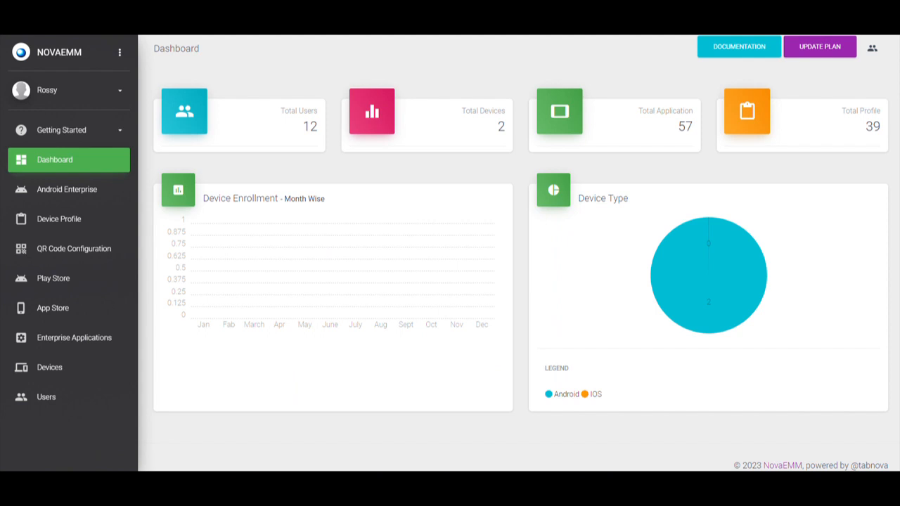
Step: Begin editing the iOS device profile 'Sana' from the Device Profile list
click(59, 219)
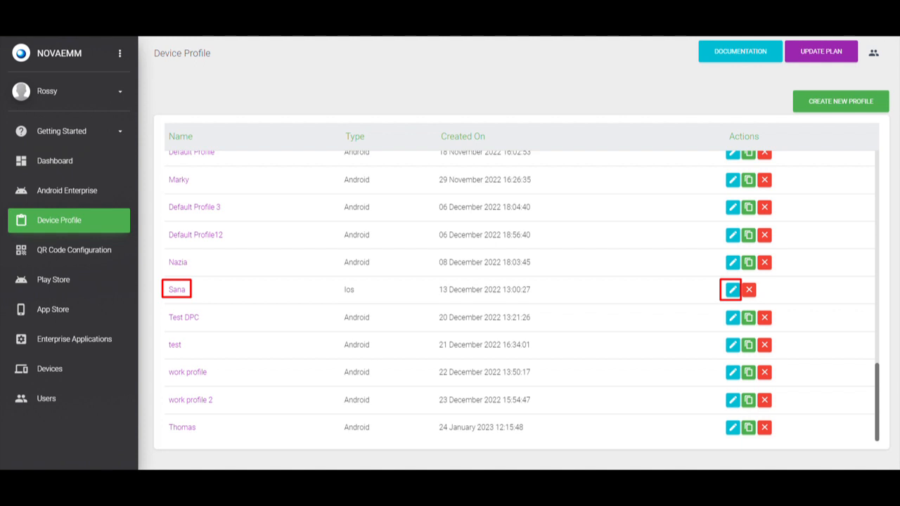
click(732, 290)
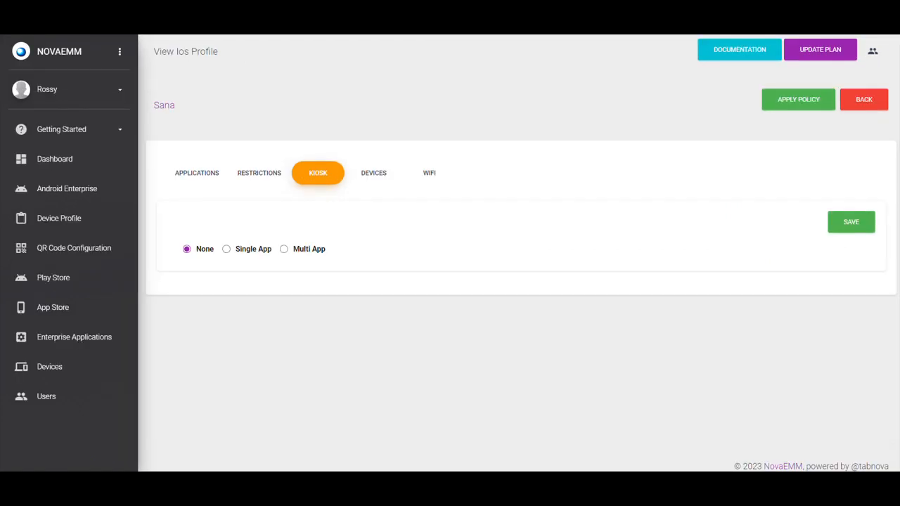
Step: Save 'Sana' with Kiosk set to None and apply its policy
click(851, 222)
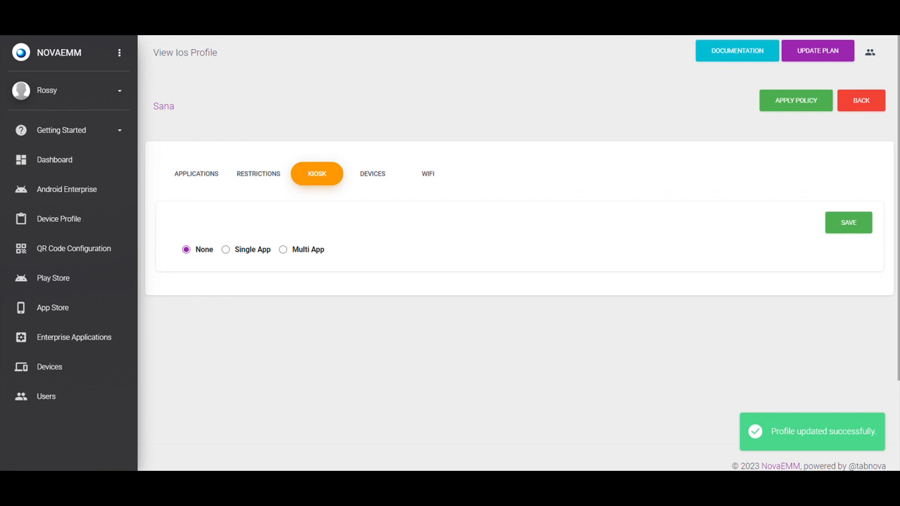
click(796, 101)
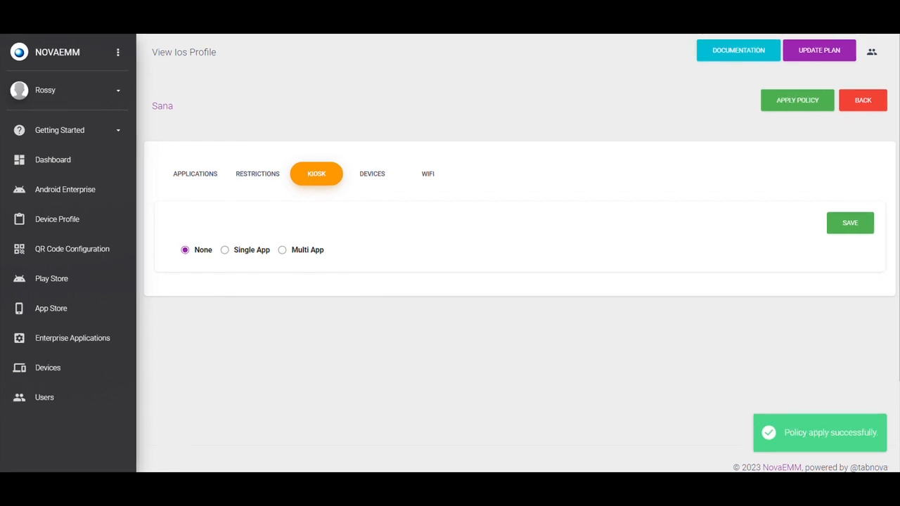